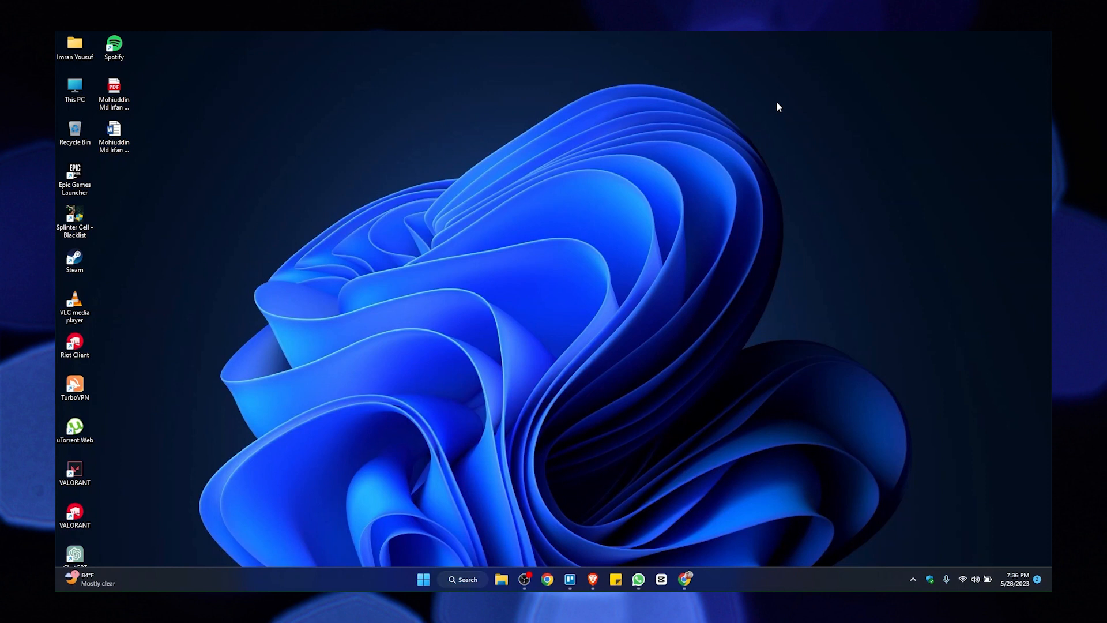
{"action": "mouse_move", "coordinate": [621, 567]}
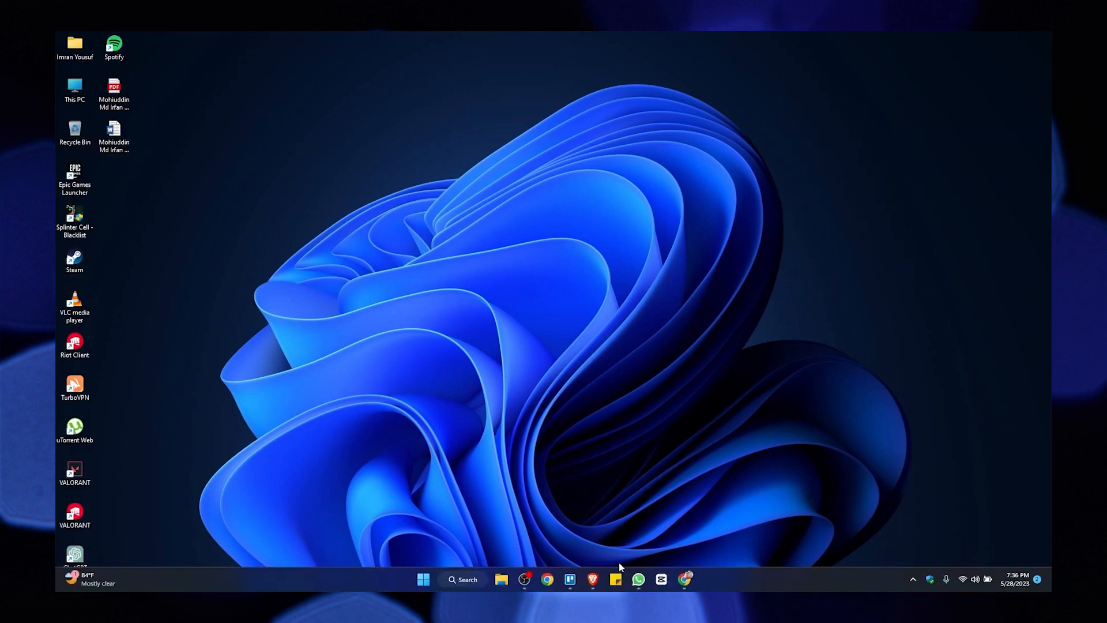
Bring the browser with the ExportYourStore setup wizard onto the screen
{"action": "left_click", "coordinate": [547, 579]}
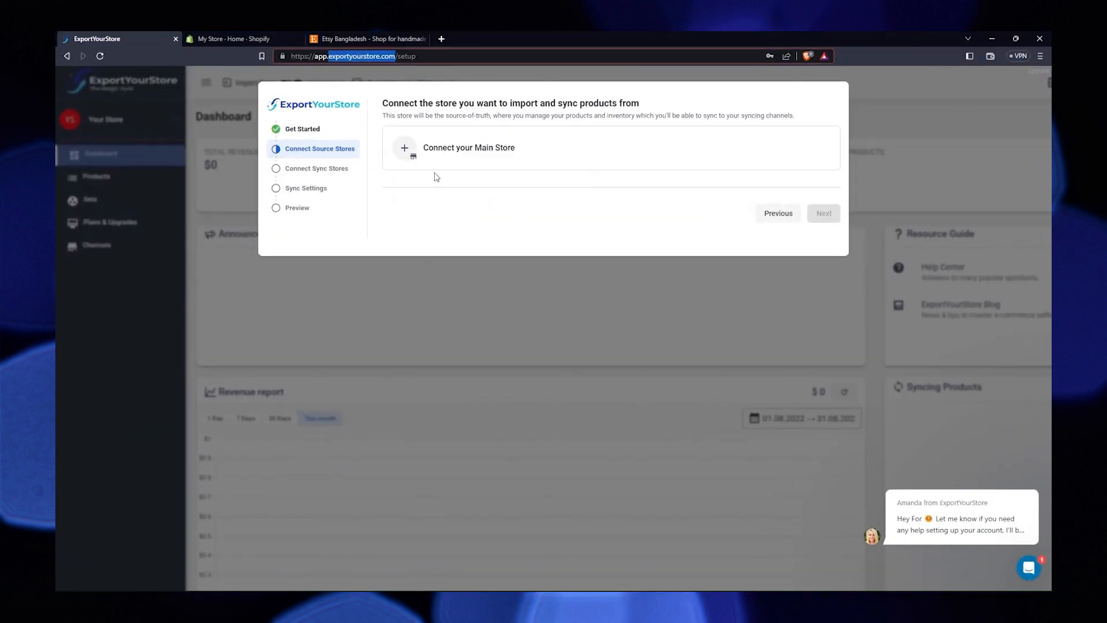
Choose Shopify as the main source store and copy its admin URL from the Shopify page
{"action": "left_click", "coordinate": [468, 148]}
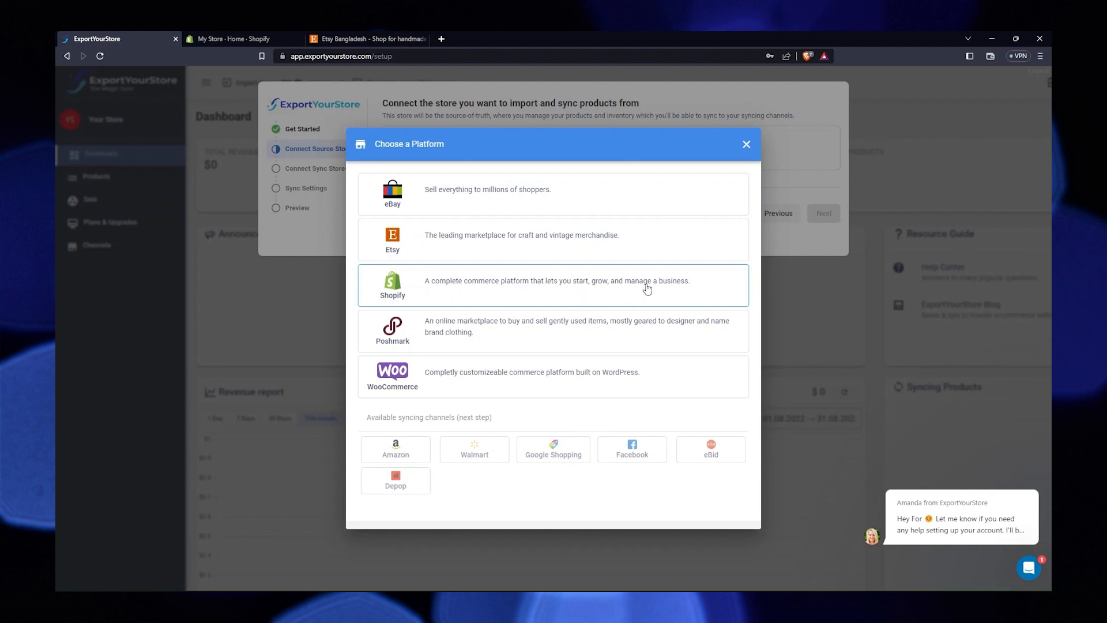
{"action": "left_click", "coordinate": [552, 285]}
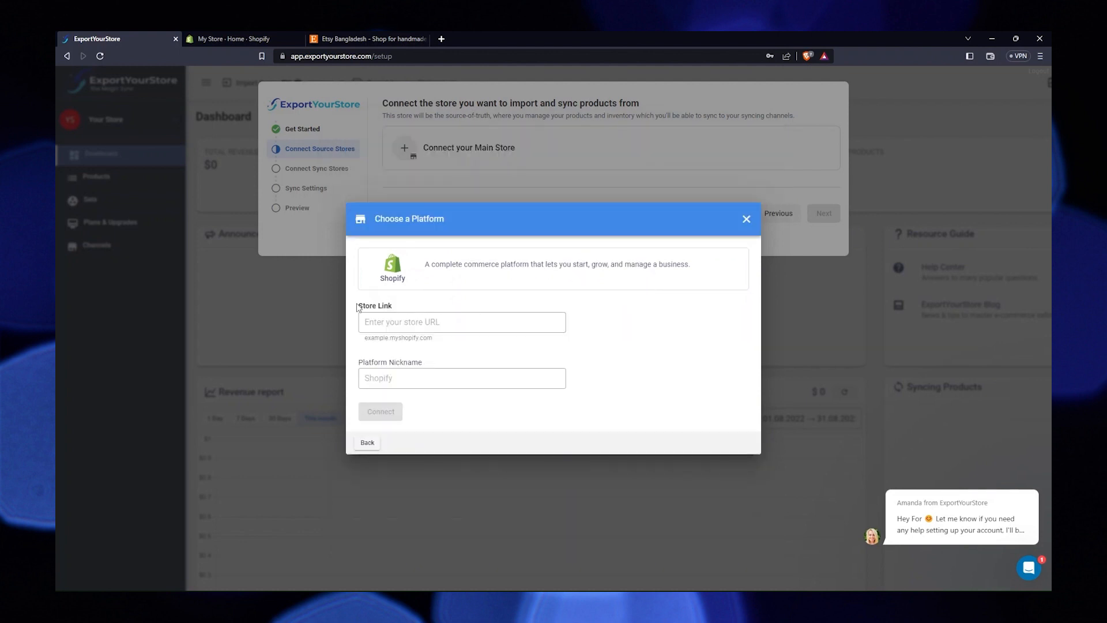
{"action": "left_click", "coordinate": [462, 322]}
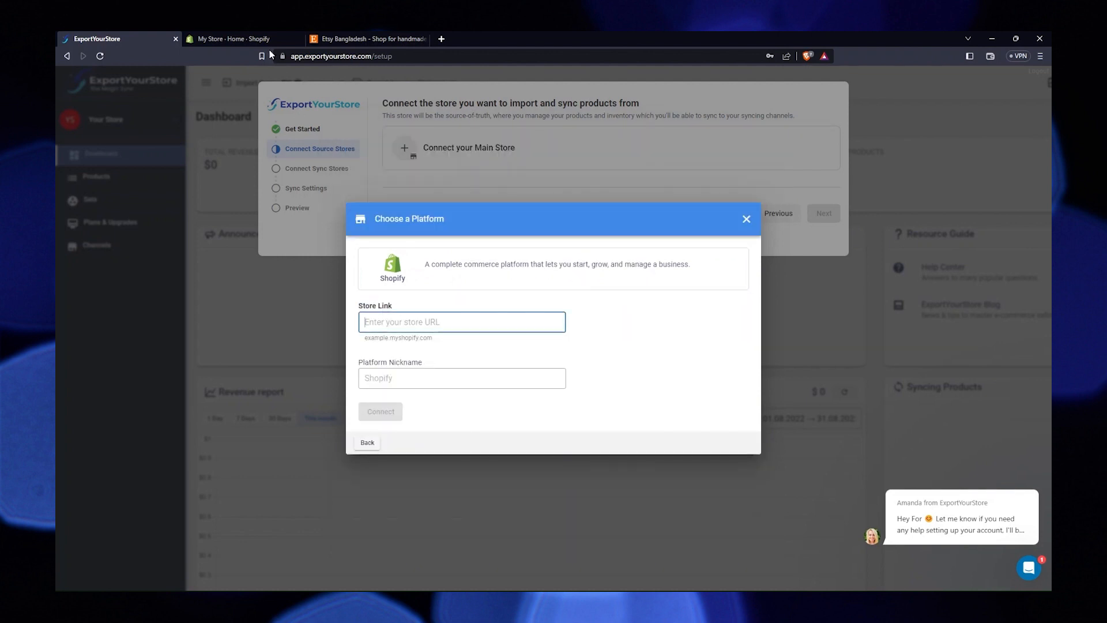
{"action": "left_click", "coordinate": [240, 40]}
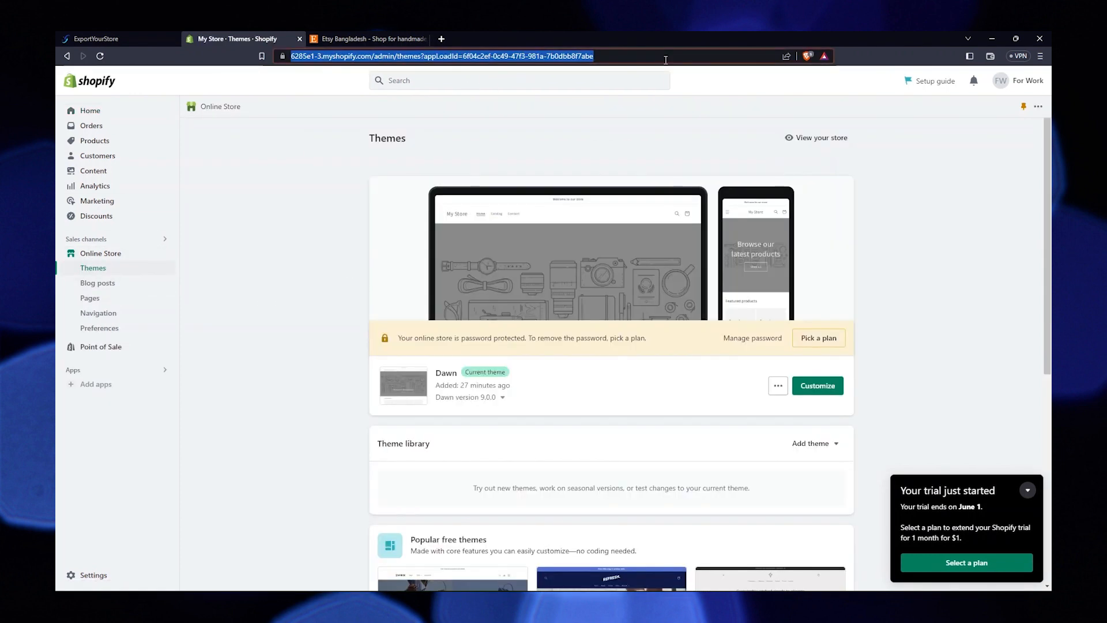
{"action": "left_click", "coordinate": [99, 40]}
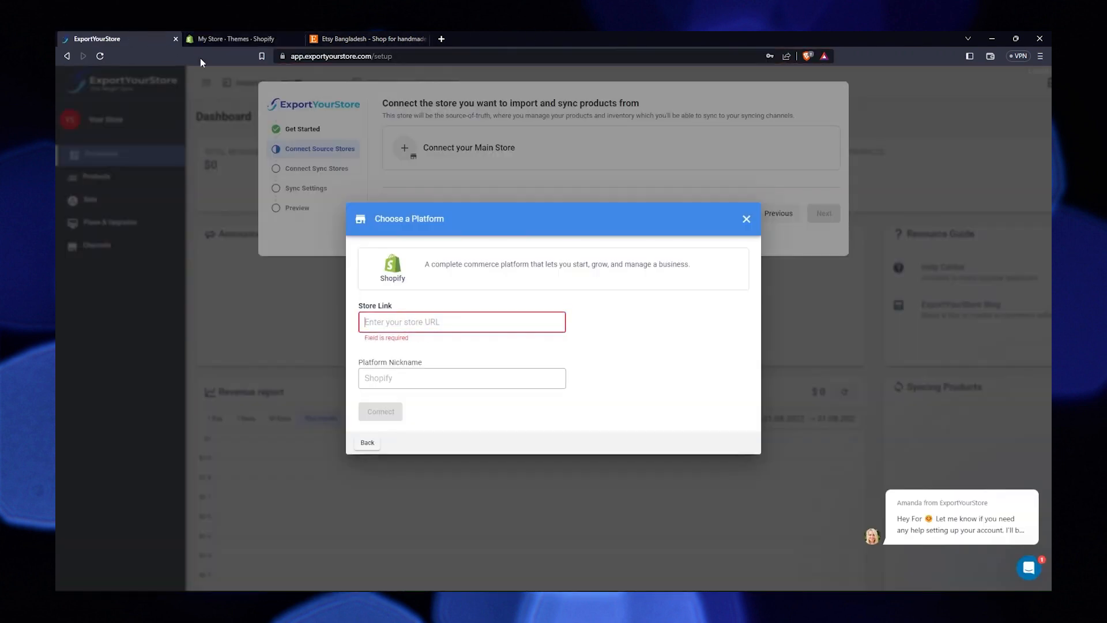
Submit the Shopify store link with nickname 'My Store' and start Shopify authorization
{"action": "type", "text": "?appLoadId=6f04c2ef-0c49-47f3-981a-7b0dbb8f7abe"}
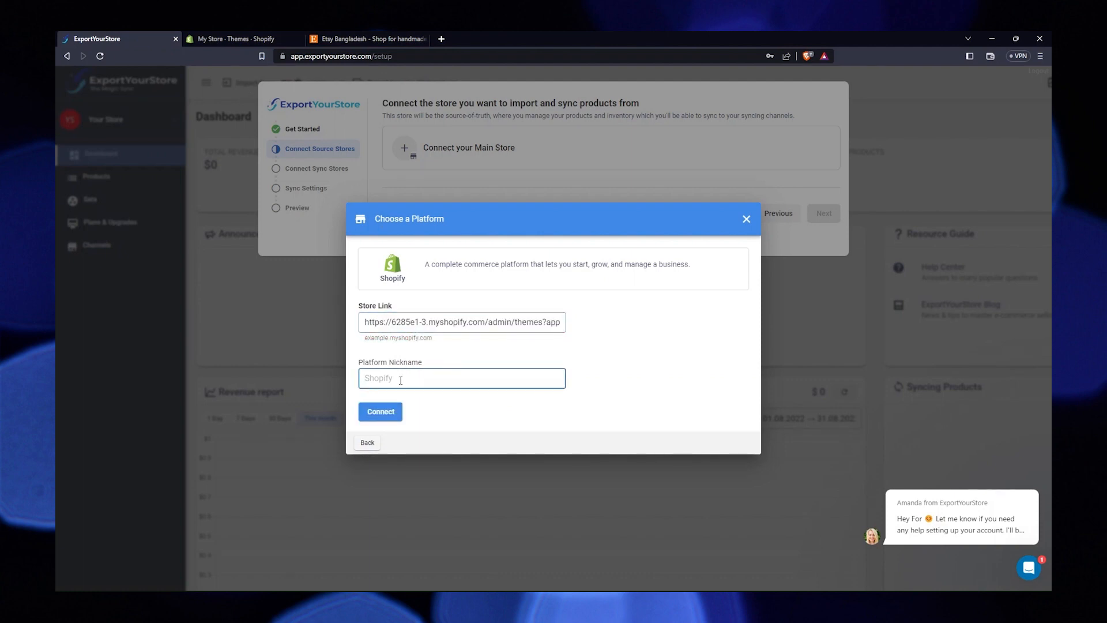
{"action": "type", "text": "My Store"}
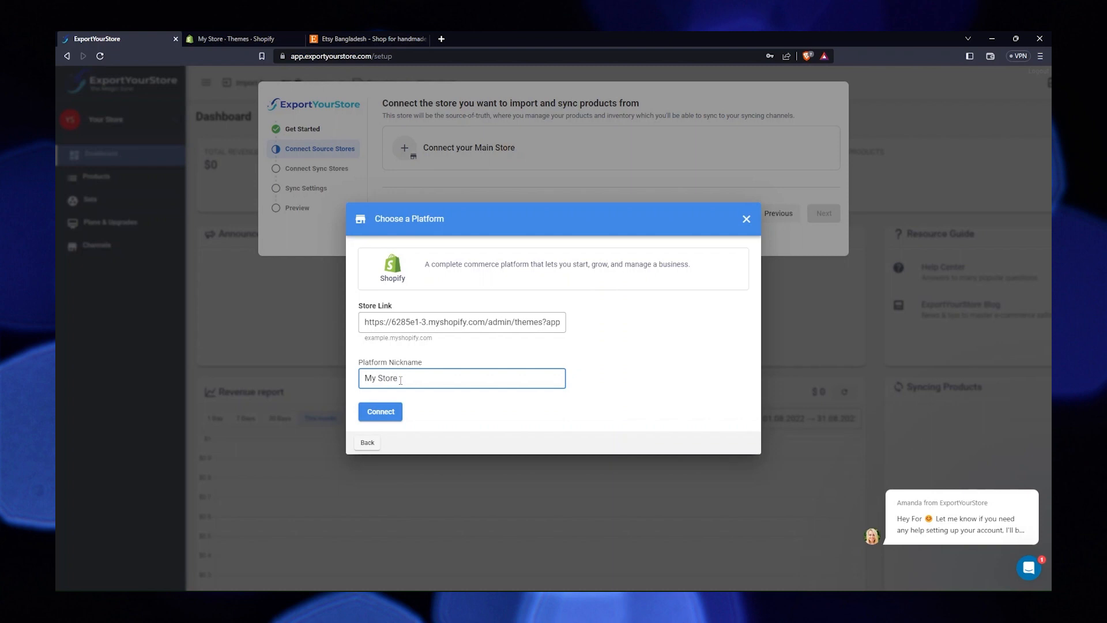
{"action": "left_click", "coordinate": [380, 412]}
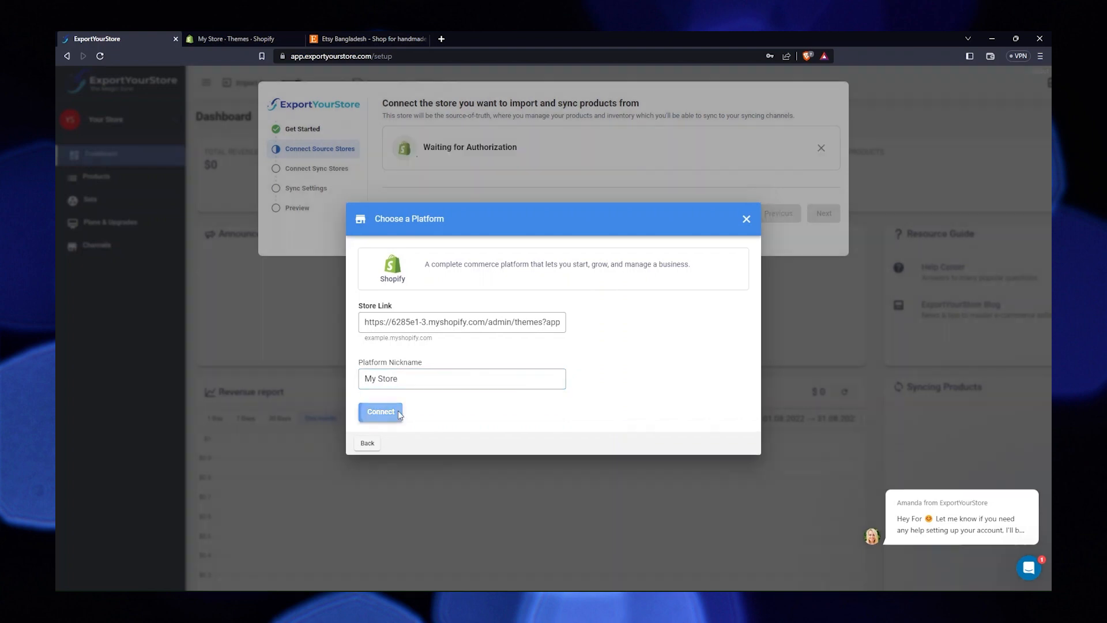
{"action": "left_click", "coordinate": [379, 412]}
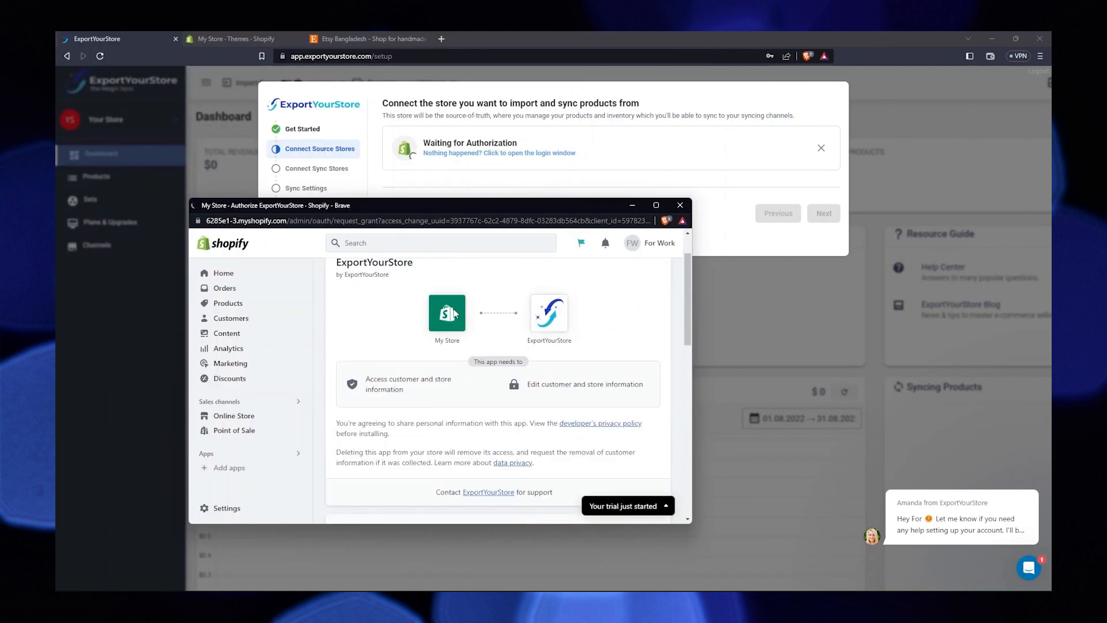
{"action": "mouse_move", "coordinate": [531, 325]}
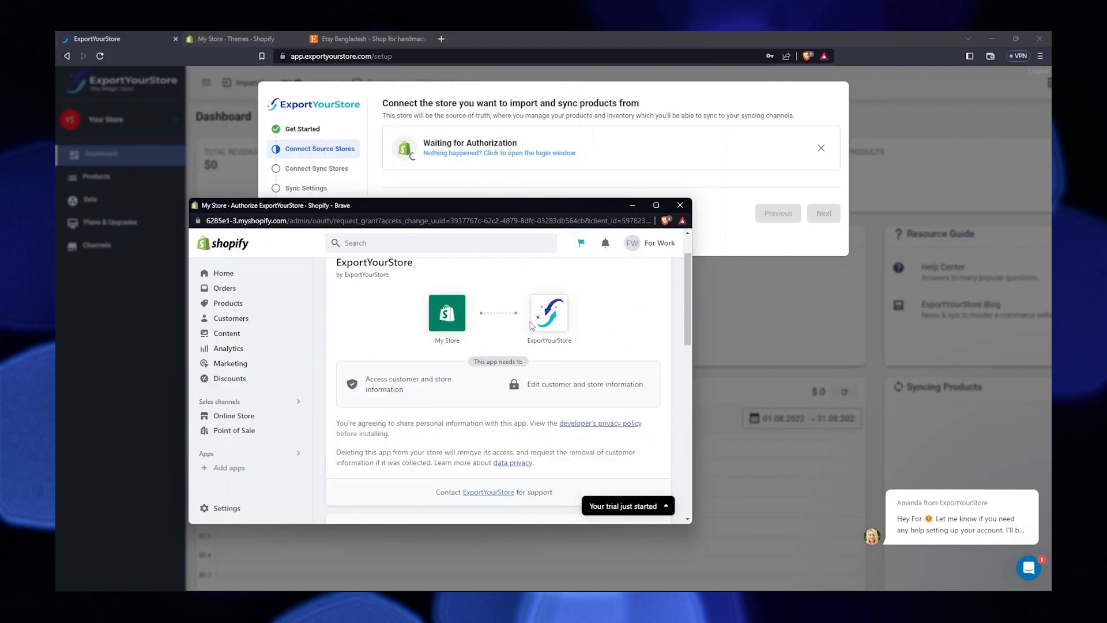
Install the ExportYourStore app on My Store so Shopify becomes the source
{"action": "scroll", "scroll_direction": "up", "scroll_amount": 3}
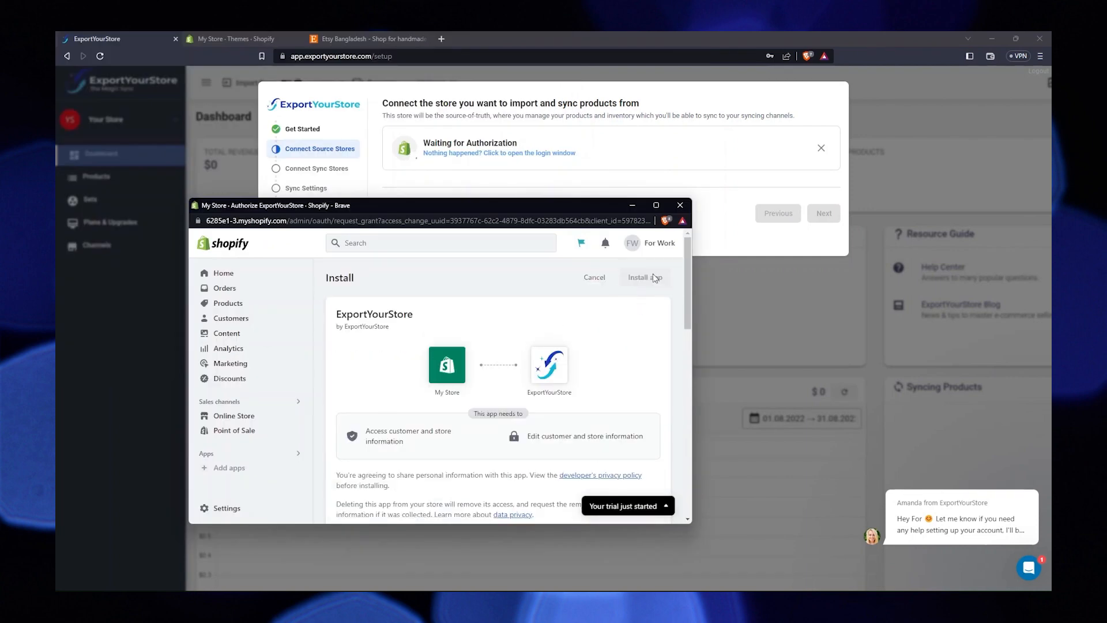
{"action": "left_click", "coordinate": [640, 276]}
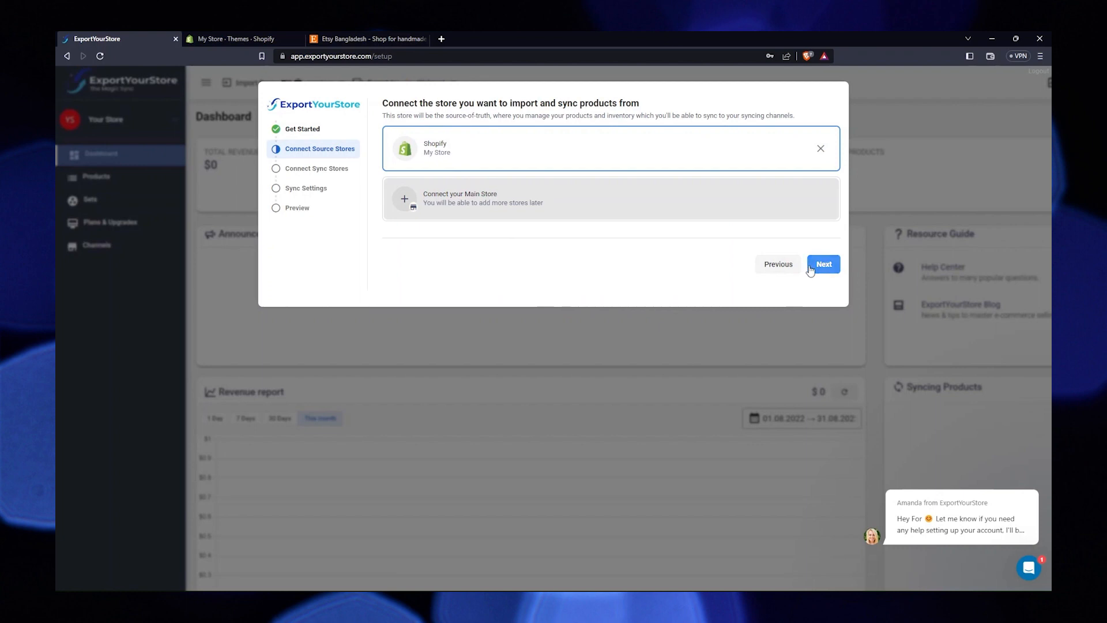
{"action": "left_click", "coordinate": [824, 263]}
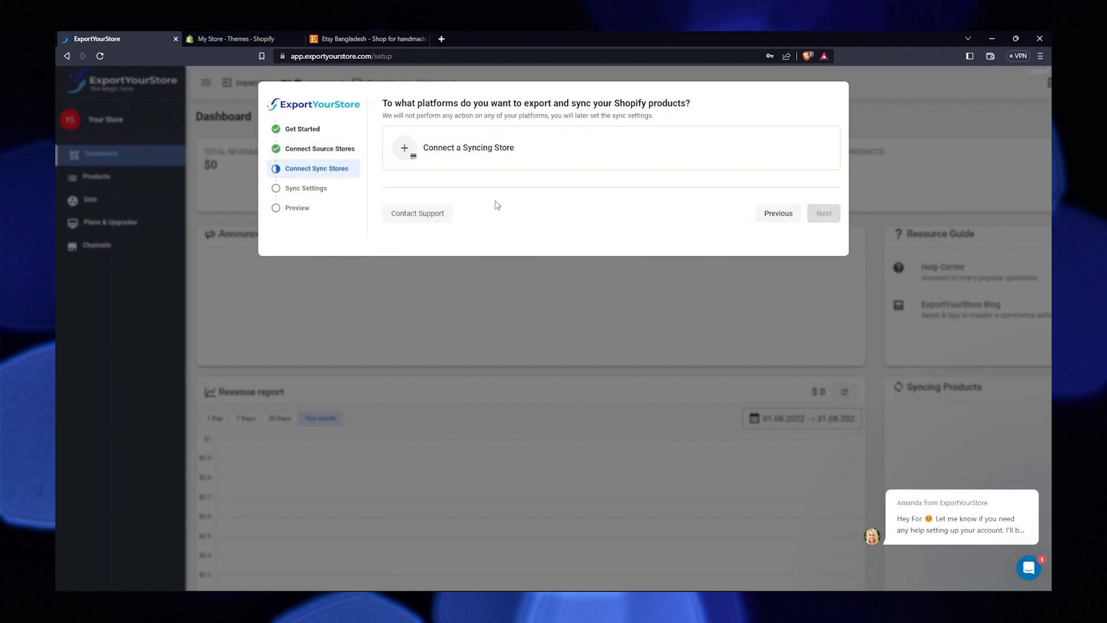
{"action": "mouse_move", "coordinate": [464, 154]}
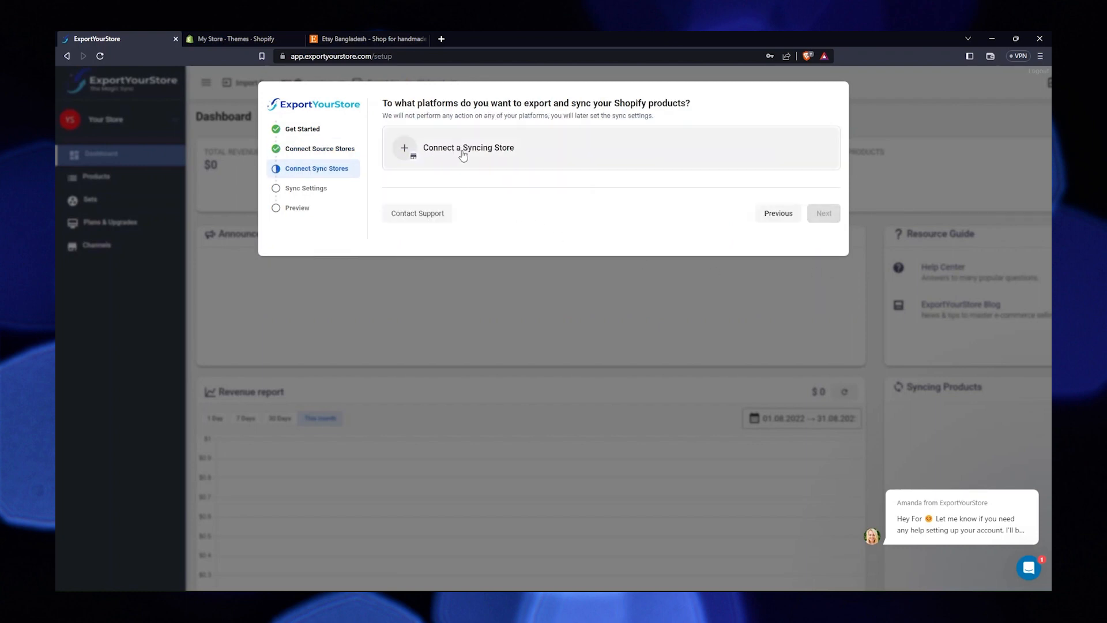
Add a syncing store and choose Etsy as the sync destination
{"action": "left_click", "coordinate": [468, 148]}
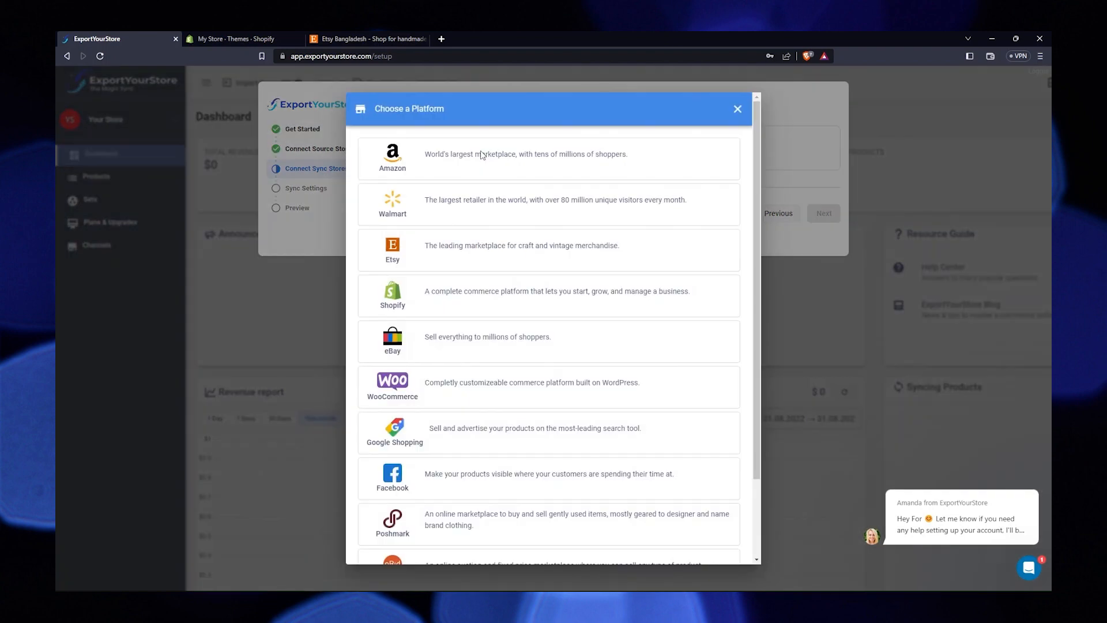
{"action": "left_click", "coordinate": [392, 250]}
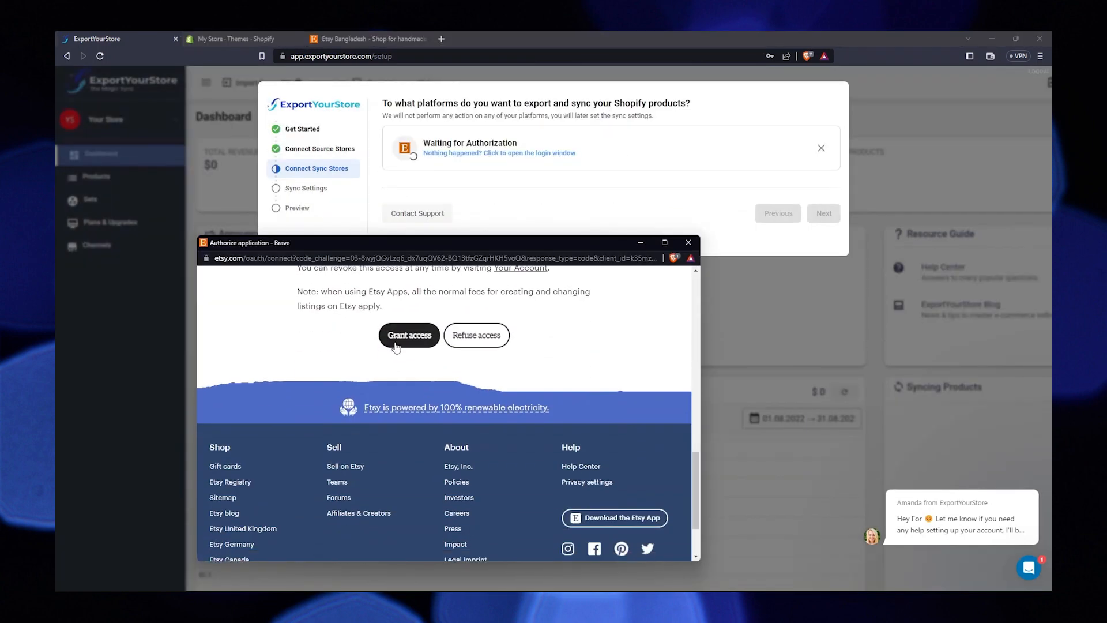
Grant ExportYourStore access to the Etsy shop so Etsy is the syncing store
{"action": "left_click", "coordinate": [408, 335]}
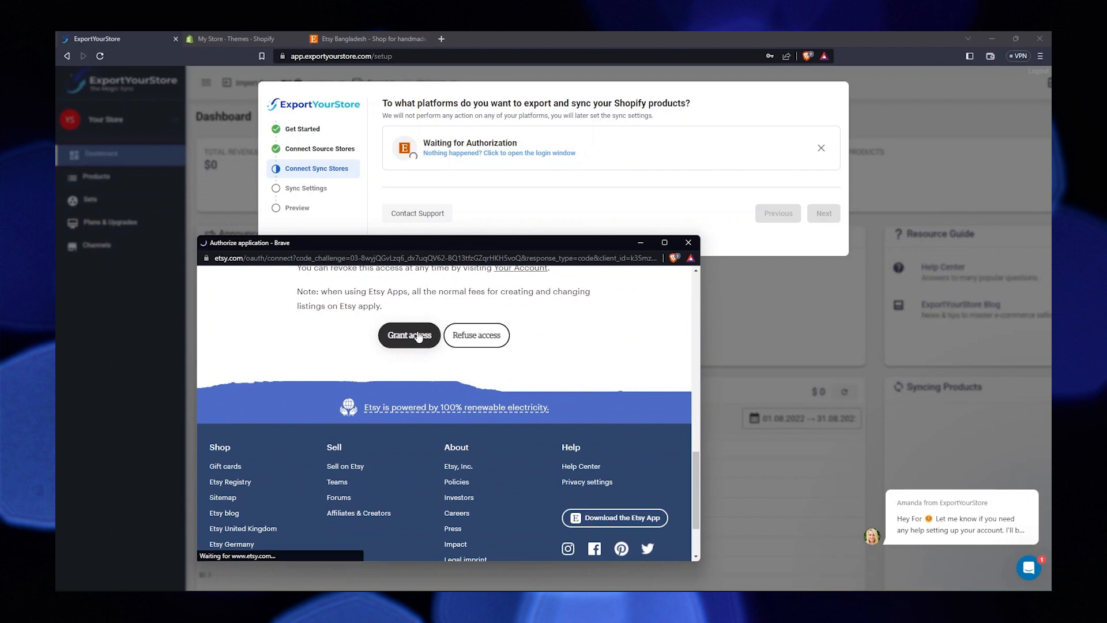
{"action": "left_click", "coordinate": [408, 335]}
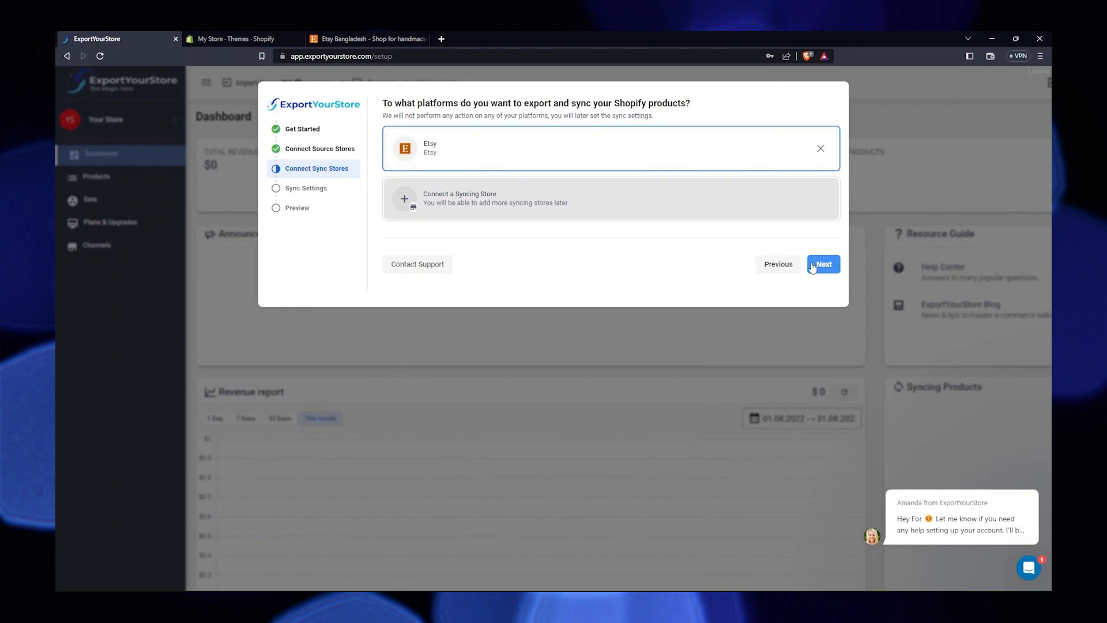
Leave all sync options off, toggling Auto Fix SKUs on then off, and reach Preview
{"action": "left_click", "coordinate": [824, 263]}
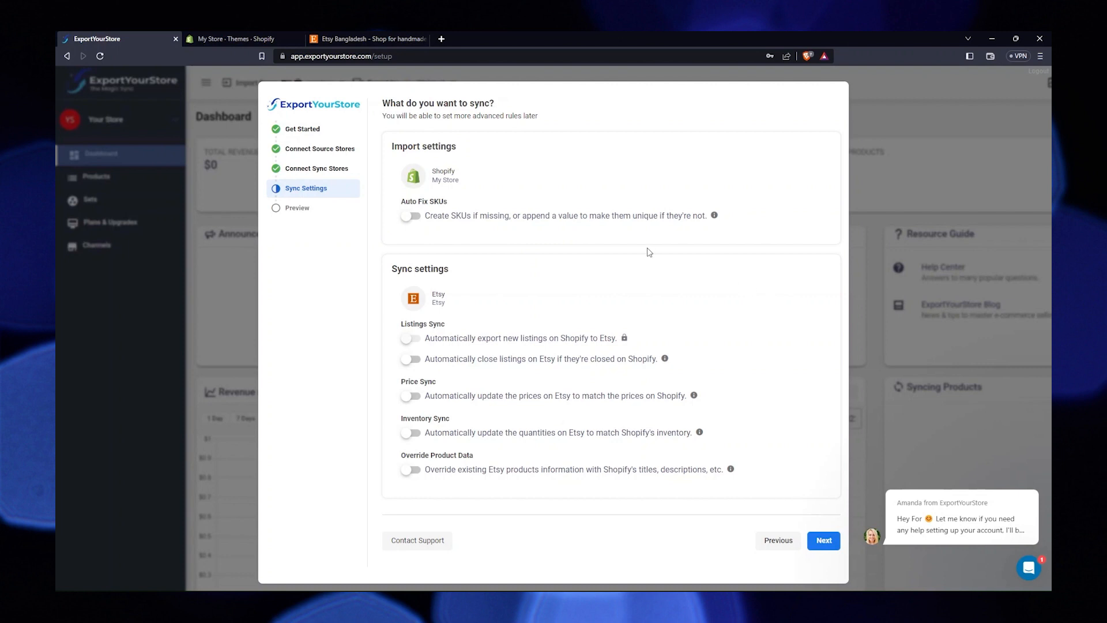
{"action": "double_click", "coordinate": [419, 269]}
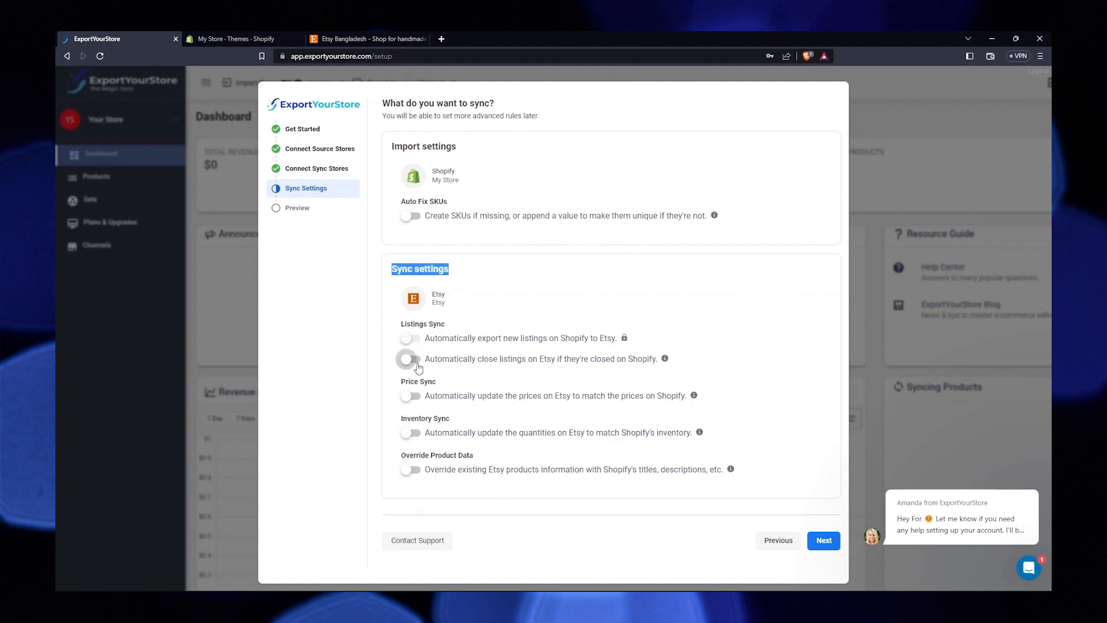
{"action": "mouse_move", "coordinate": [444, 325]}
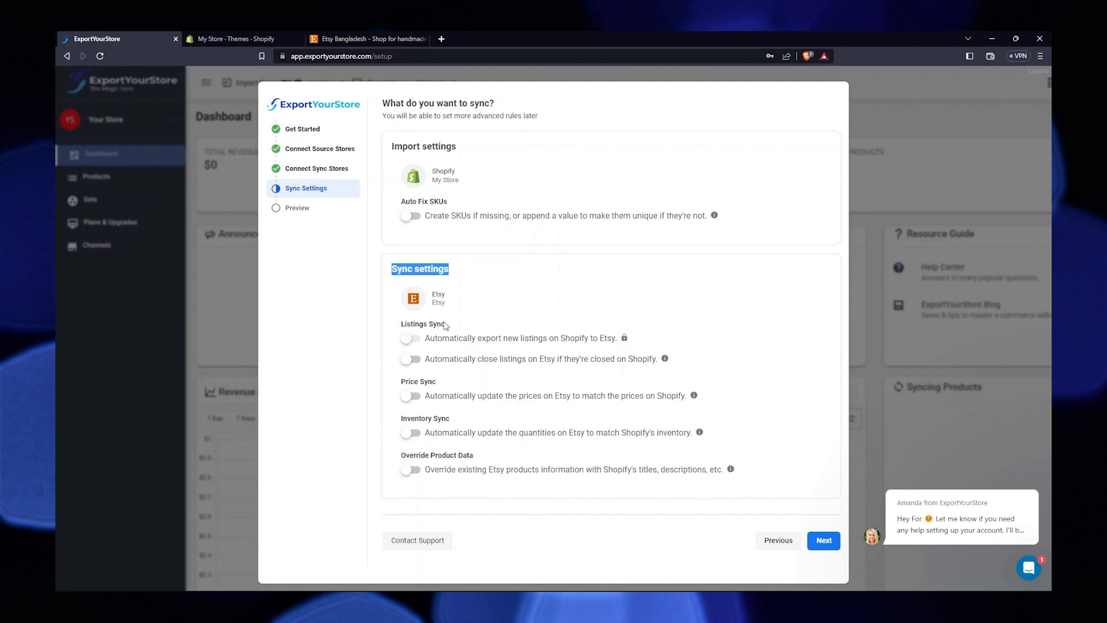
{"action": "left_click", "coordinate": [410, 216]}
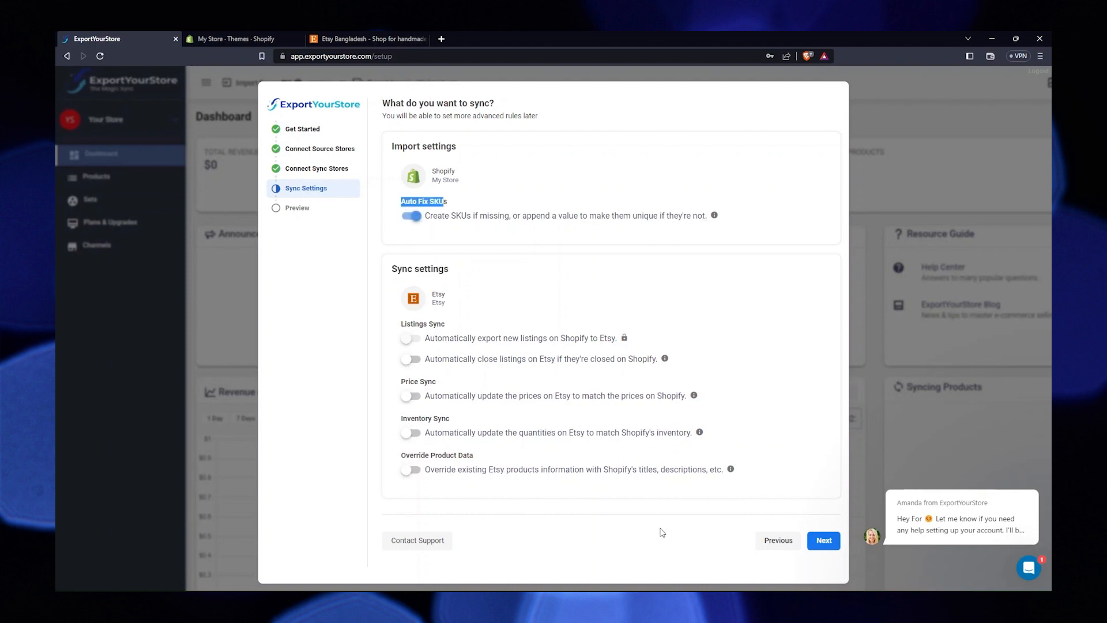
{"action": "left_click", "coordinate": [410, 216]}
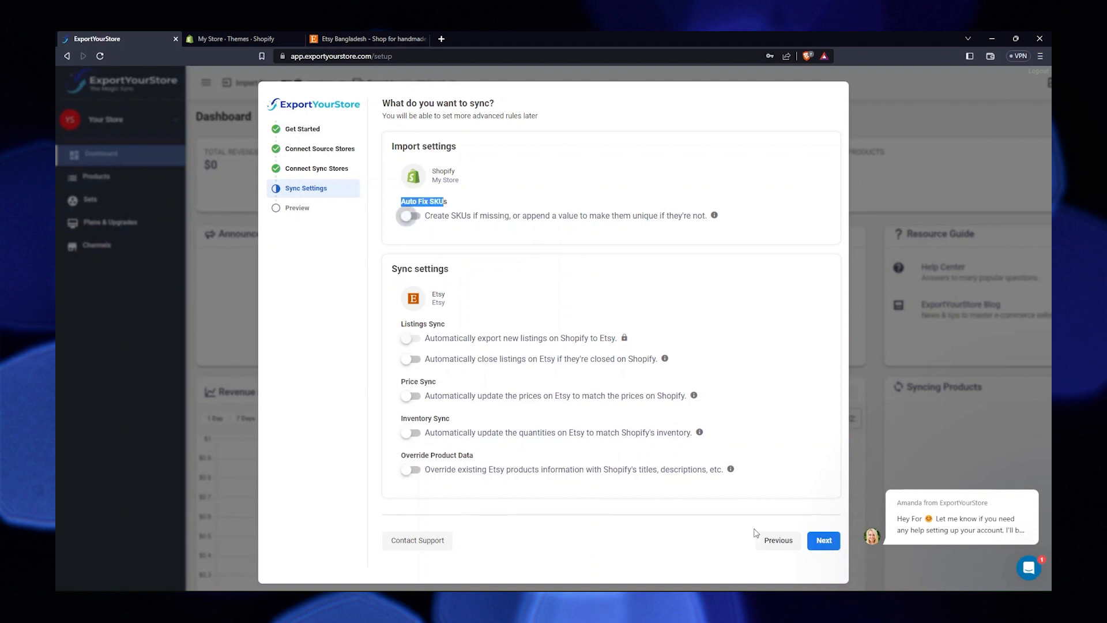
{"action": "left_click", "coordinate": [822, 539]}
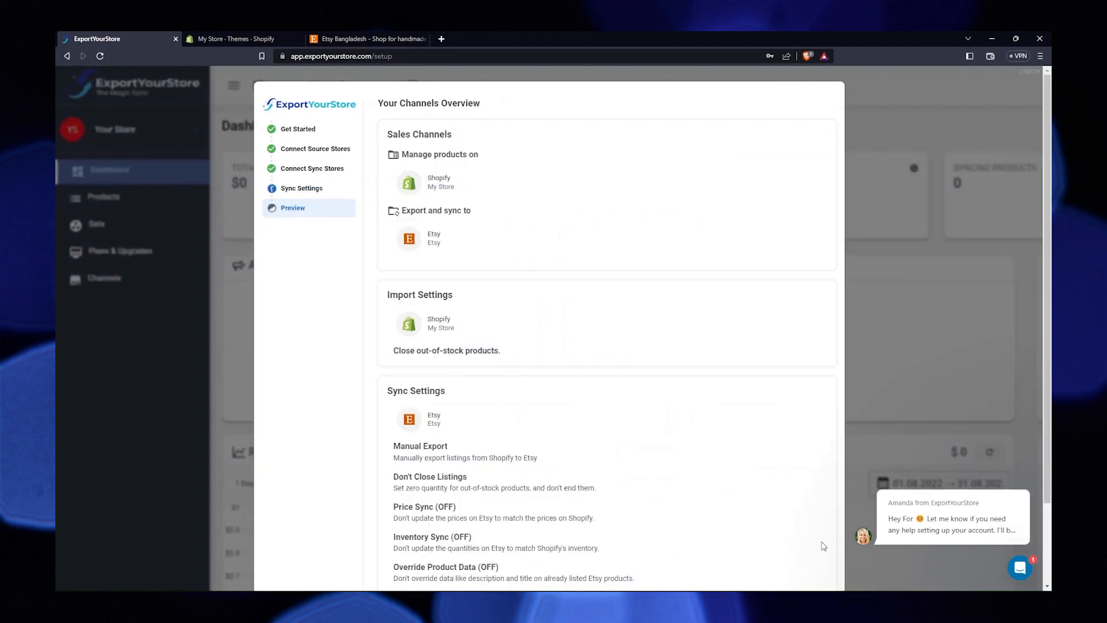
Finish the setup to land on the catalog for exporting Shopify products to Etsy
{"action": "scroll", "scroll_direction": "down", "scroll_amount": 3}
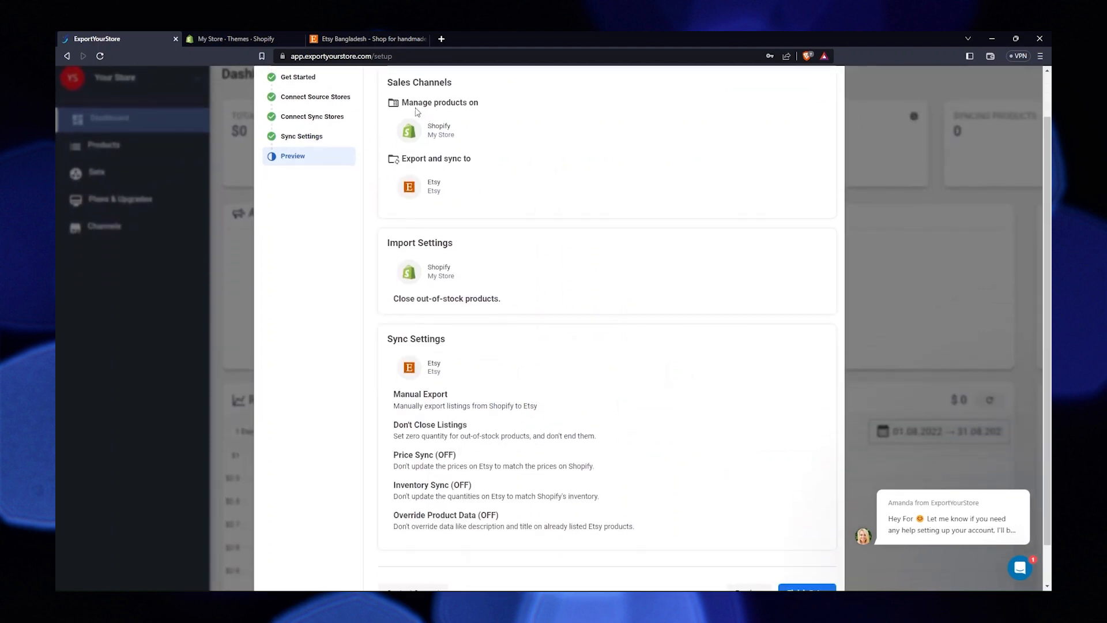
{"action": "scroll", "scroll_direction": "down", "scroll_amount": 3}
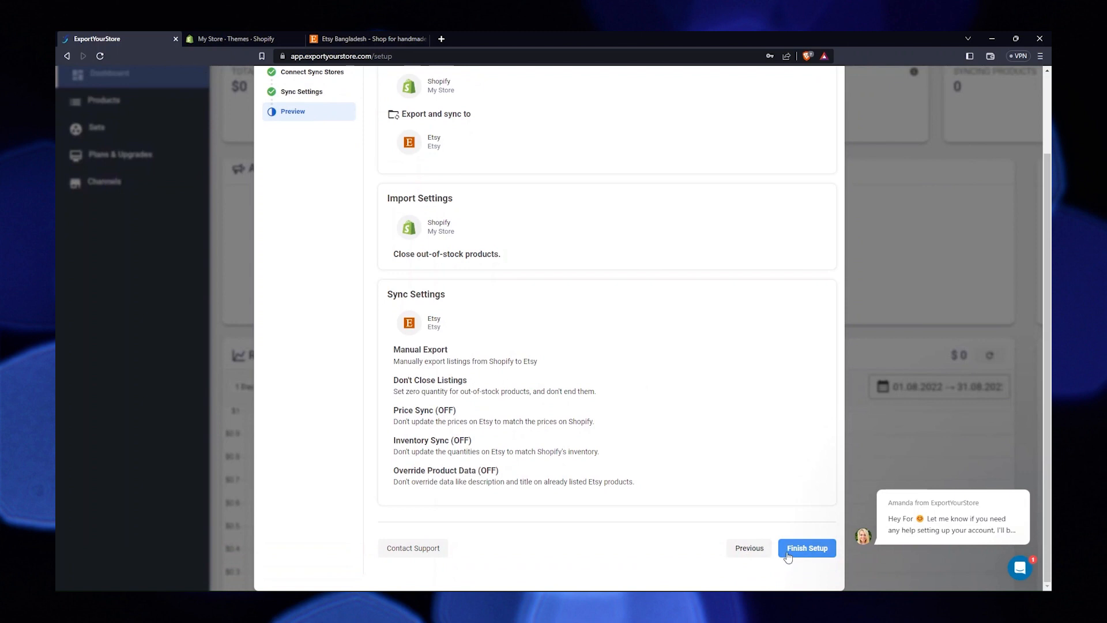
{"action": "left_click", "coordinate": [806, 548]}
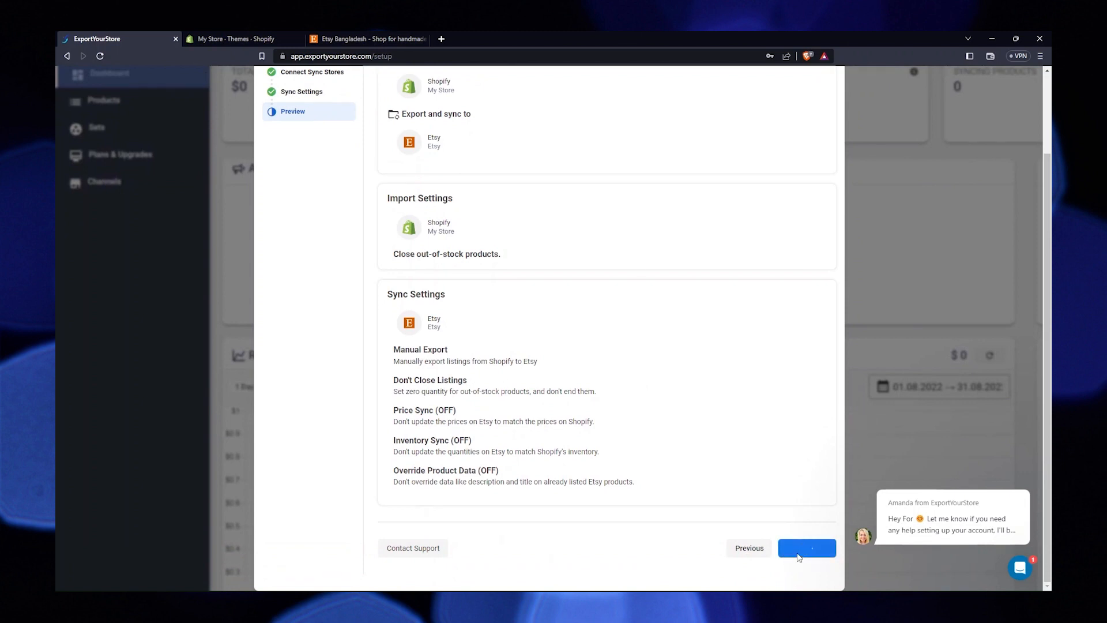
{"action": "left_click", "coordinate": [807, 547]}
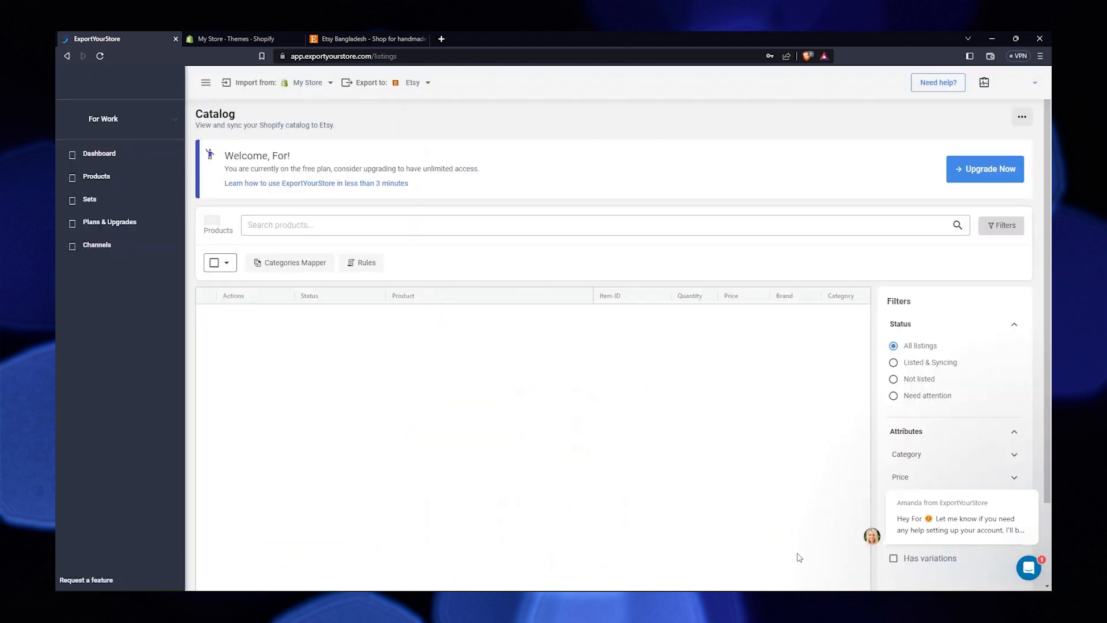